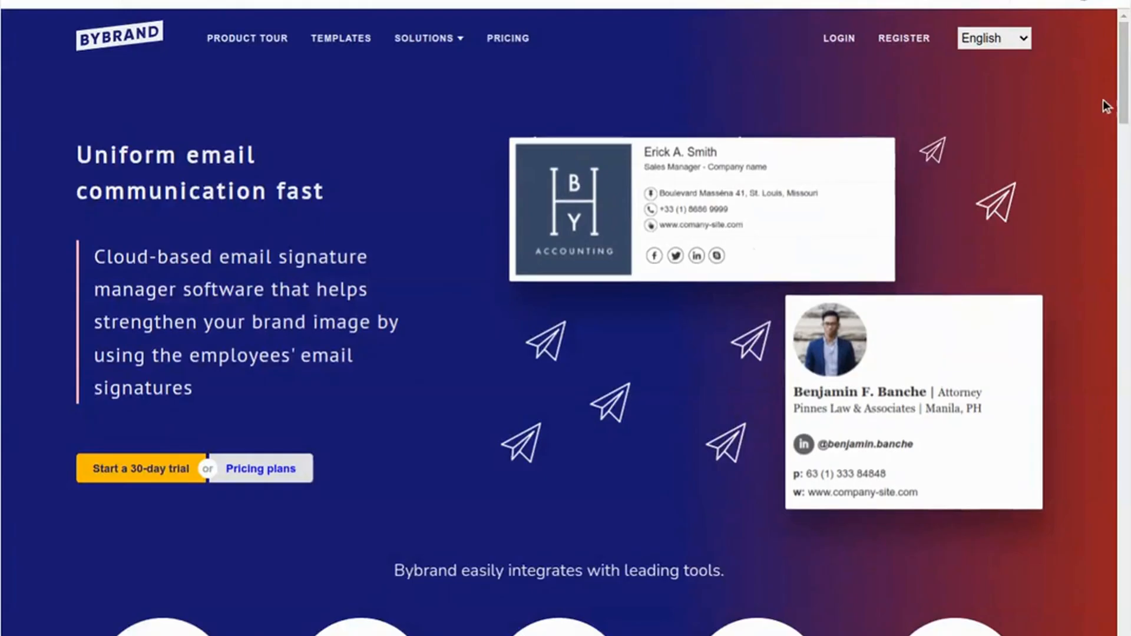
Scroll the Bybrand home page down to the footer's Tools links
{"action": "scroll", "scroll_direction": "down", "scroll_amount": 3}
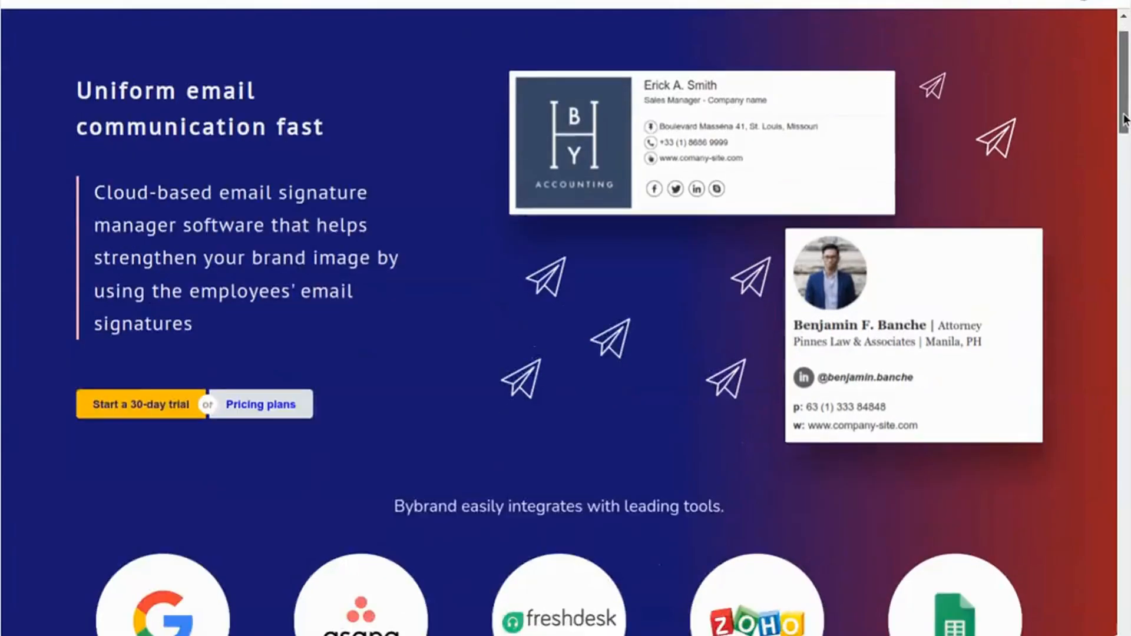
{"action": "scroll", "scroll_direction": "down", "scroll_amount": 3}
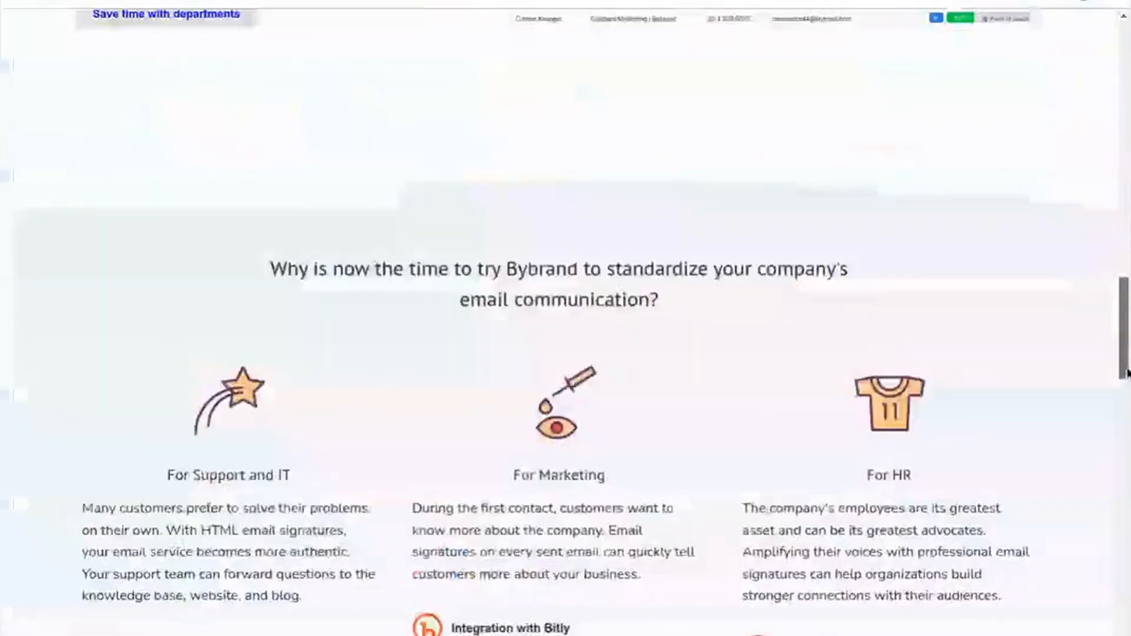
{"action": "scroll", "scroll_direction": "down", "scroll_amount": 3}
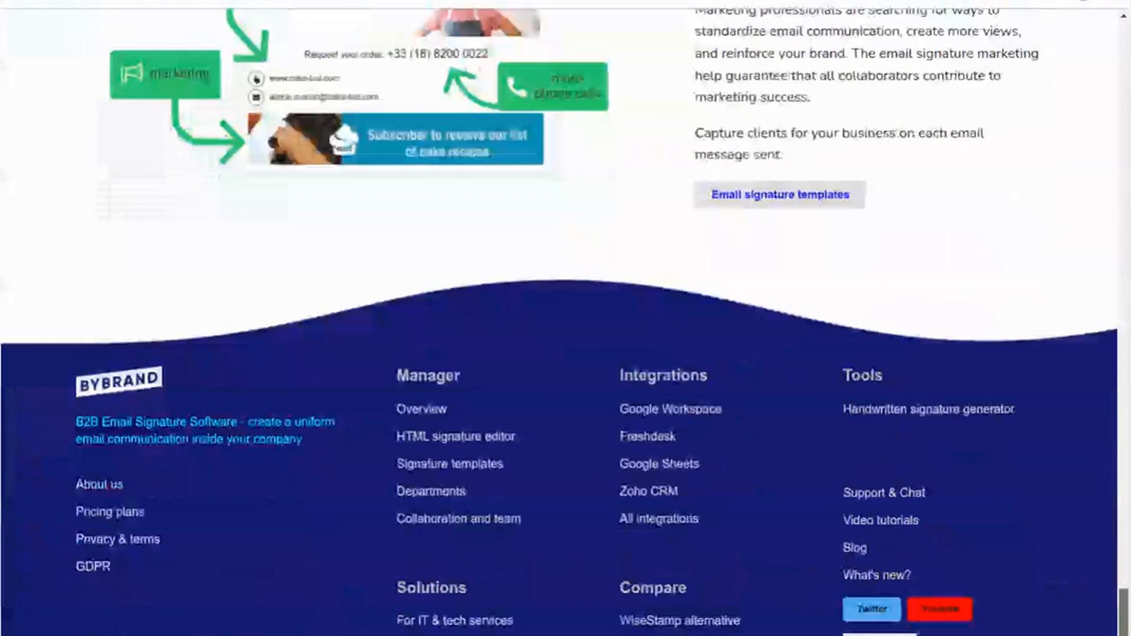
{"action": "scroll", "scroll_direction": "down", "scroll_amount": 3}
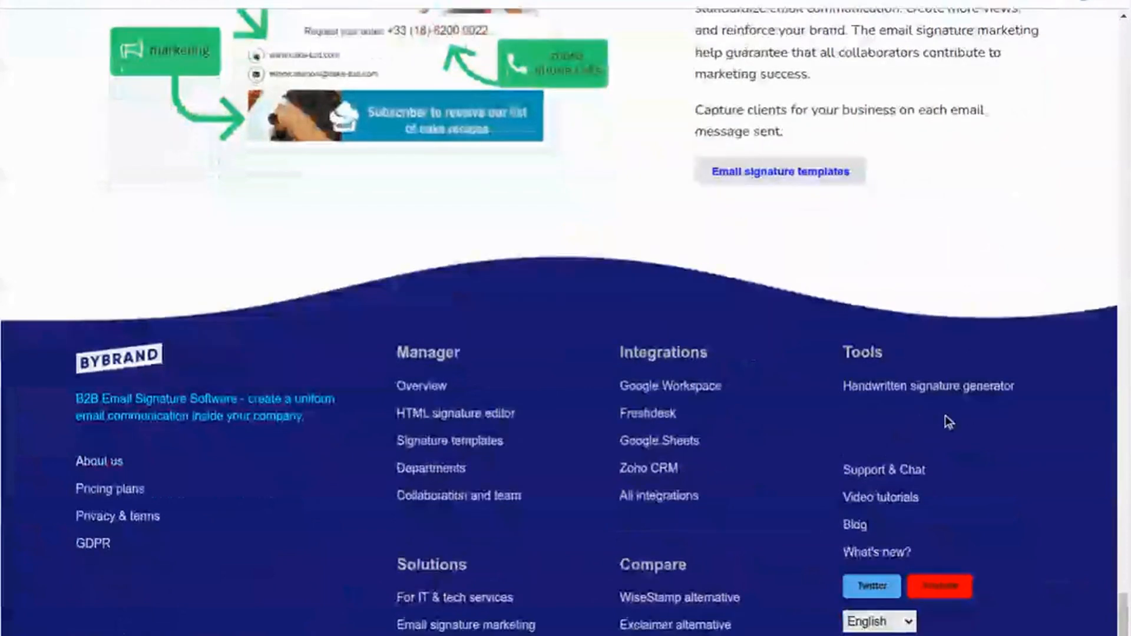
Replace the generator's sample text with 'Sincerely,' and download the animated image
{"action": "left_click", "coordinate": [928, 385]}
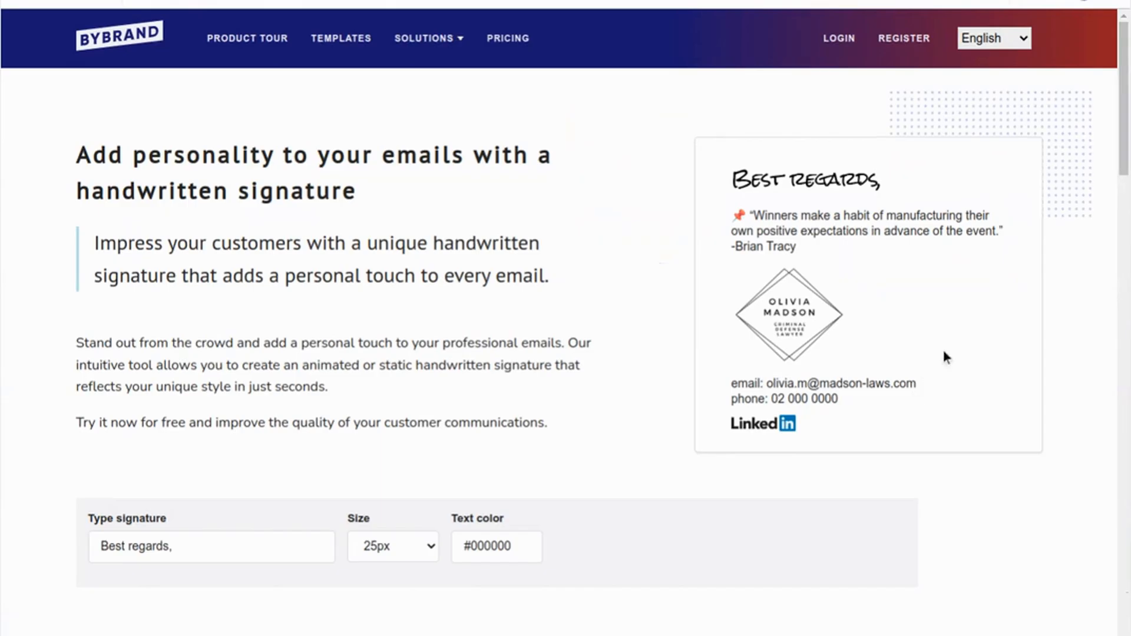
{"action": "scroll", "scroll_direction": "down", "scroll_amount": 3}
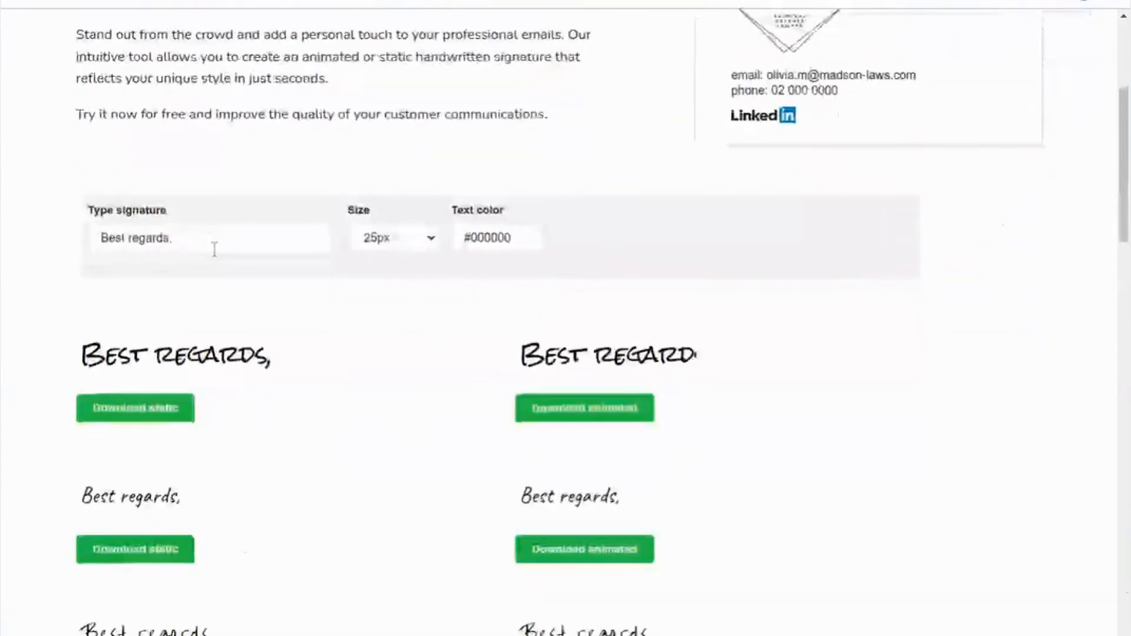
{"action": "double_click", "coordinate": [137, 238]}
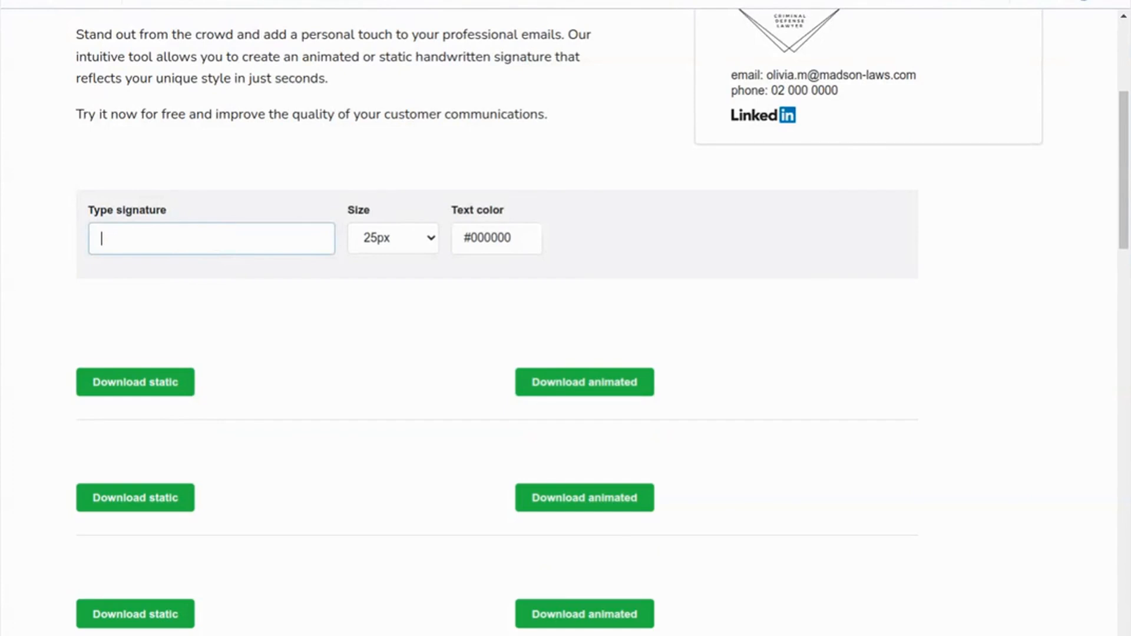
{"action": "type", "text": "Since"}
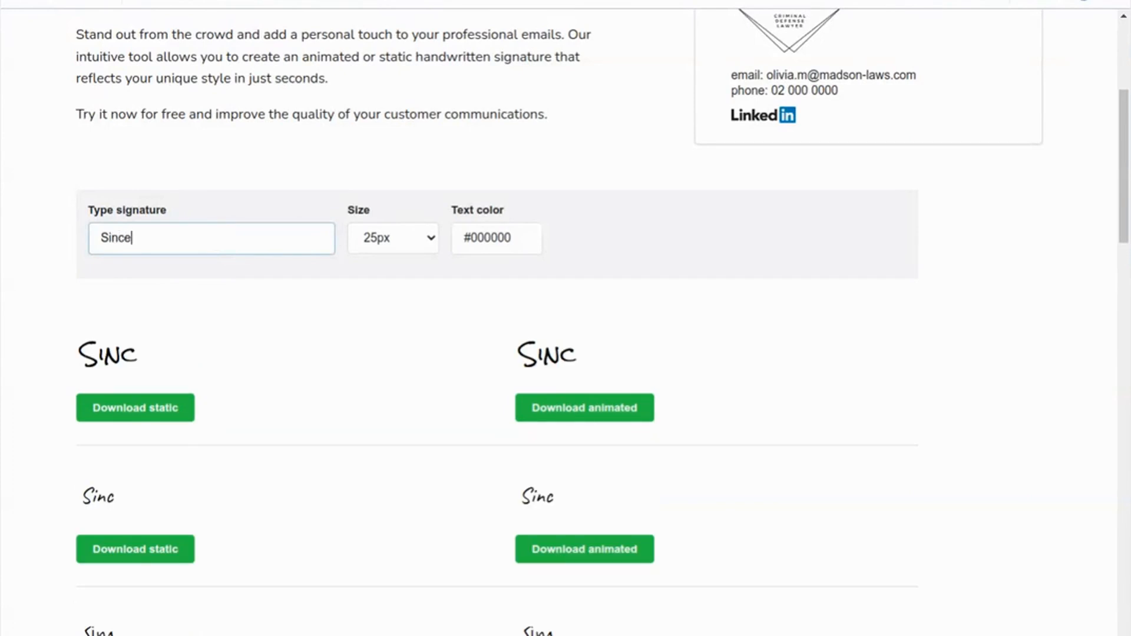
{"action": "type", "text": "rely,"}
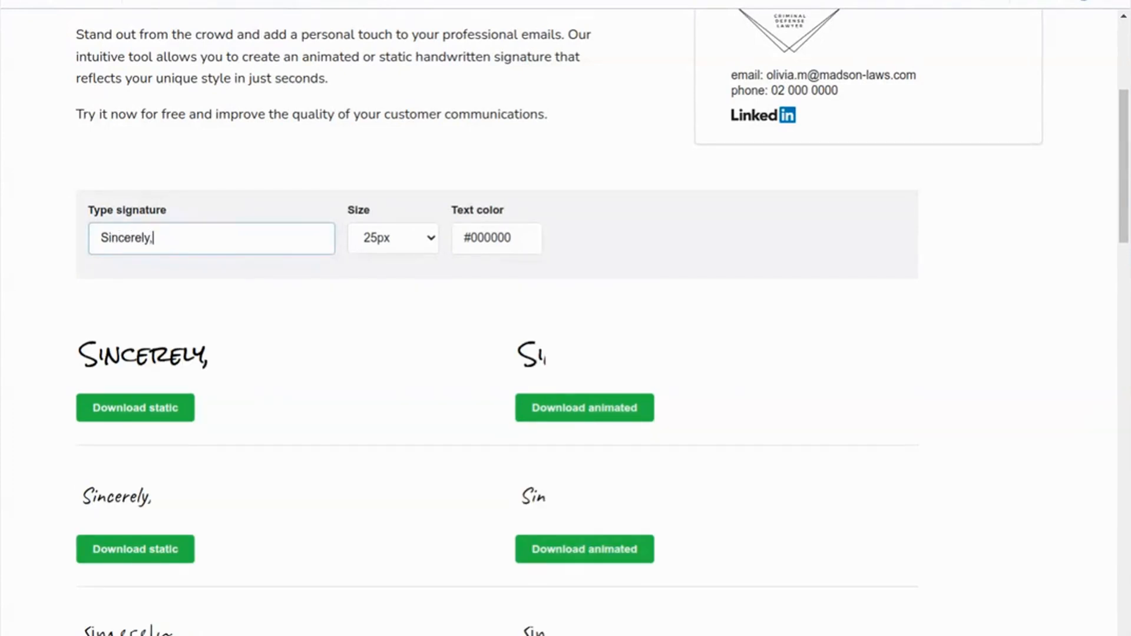
{"action": "scroll", "scroll_direction": "down", "scroll_amount": 3}
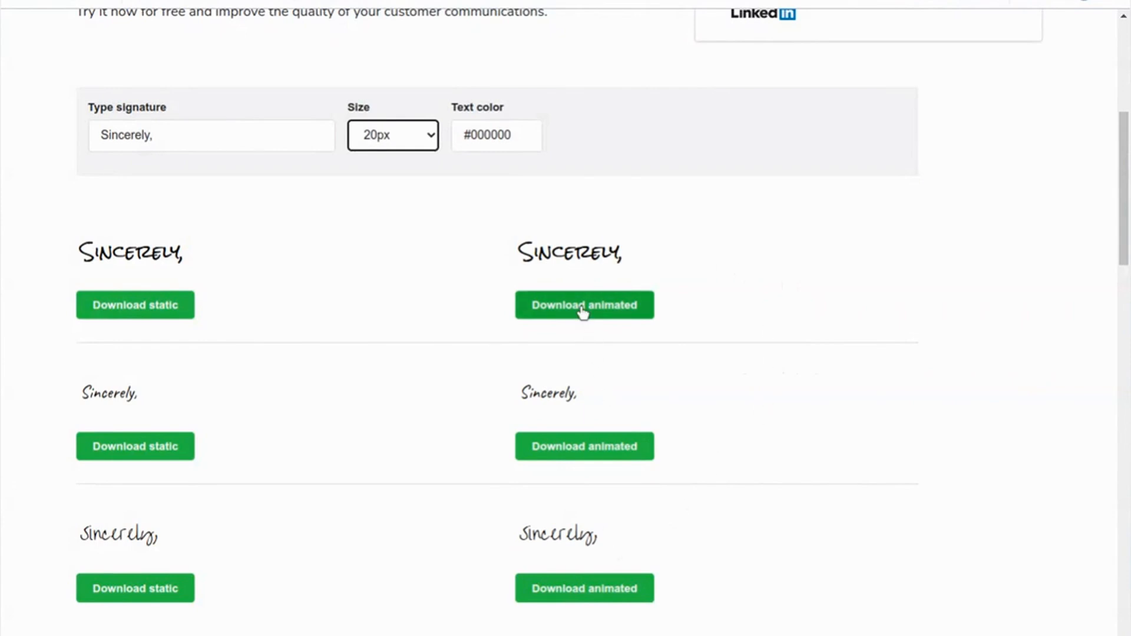
{"action": "left_click", "coordinate": [583, 305]}
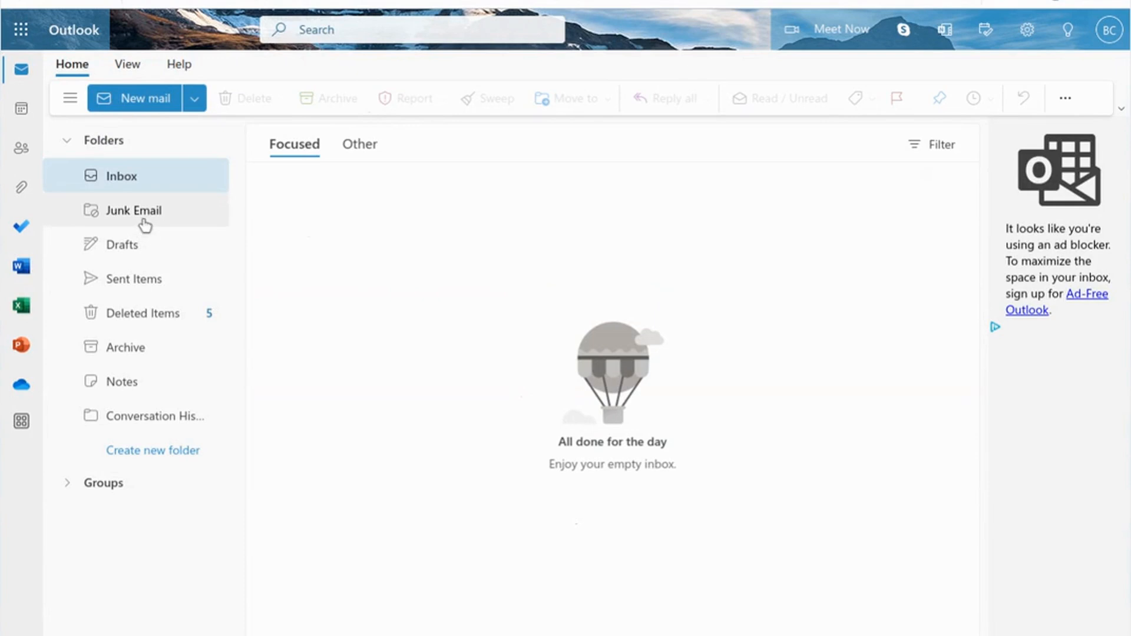
{"action": "mouse_move", "coordinate": [1027, 30]}
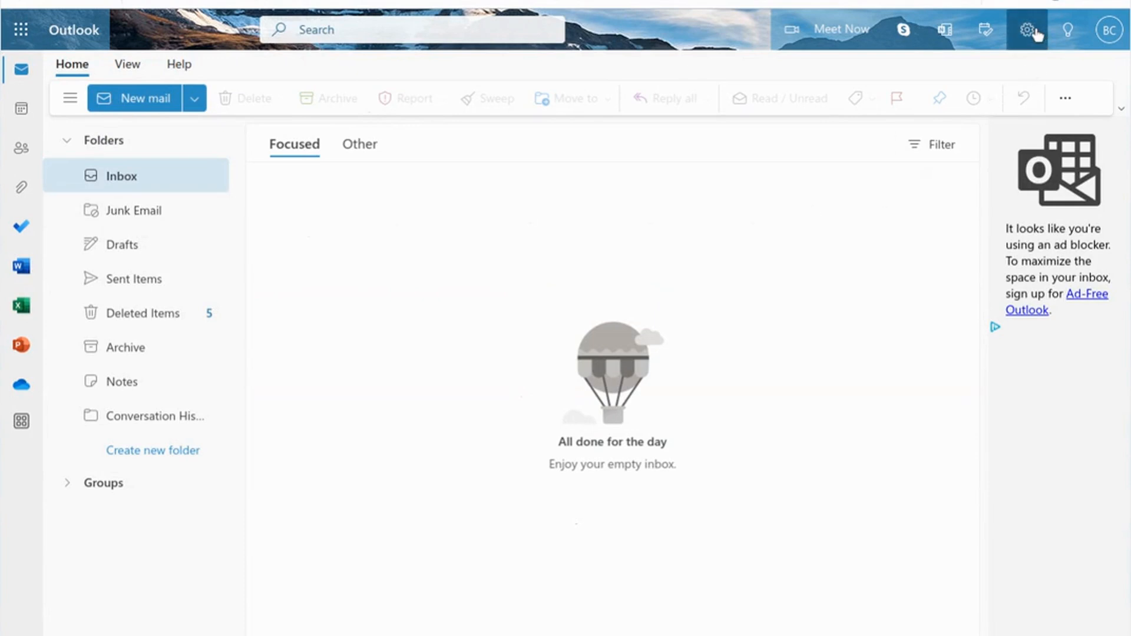
Open Outlook's settings from the gear icon
{"action": "left_click", "coordinate": [1027, 29]}
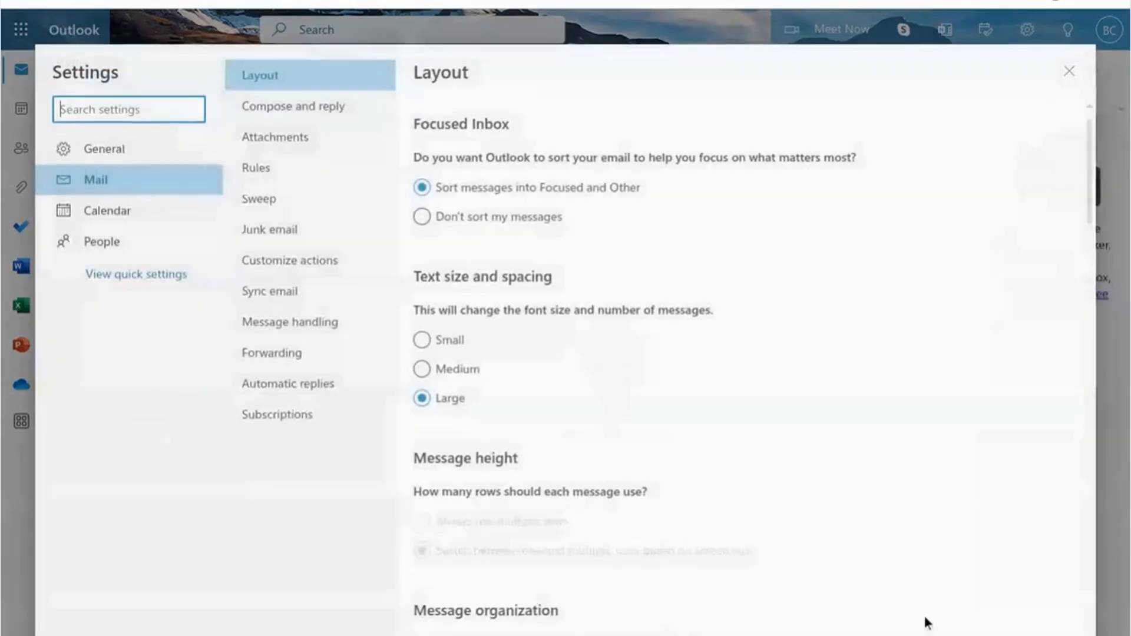
Add a new signature named 'Handwritten signature animated' under Compose and reply
{"action": "left_click", "coordinate": [293, 106]}
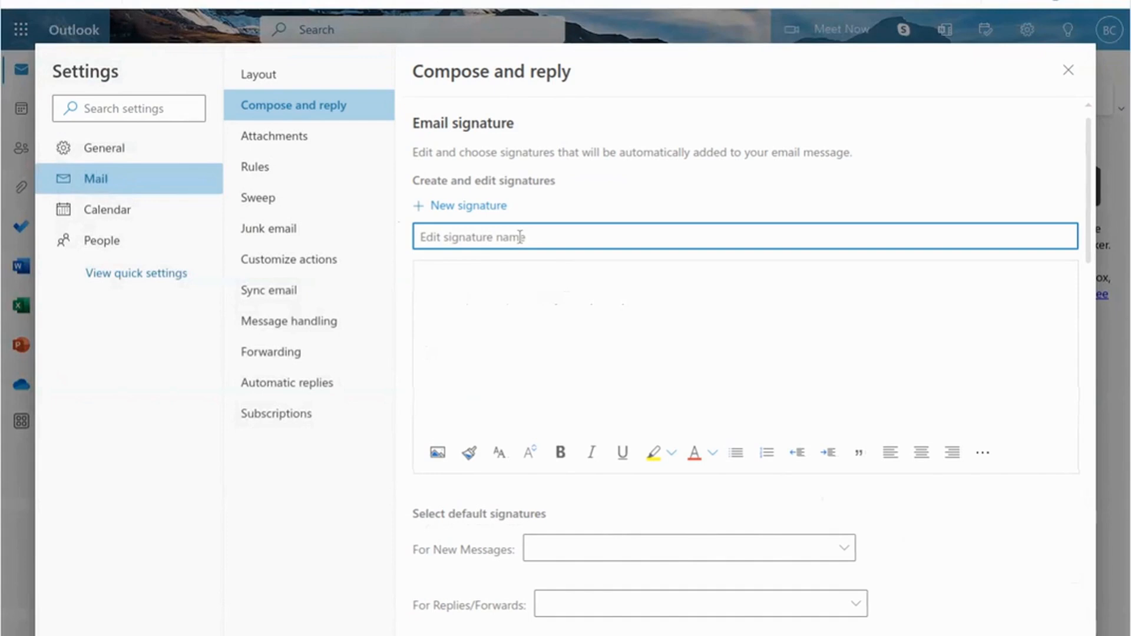
{"action": "type", "text": "Handw"}
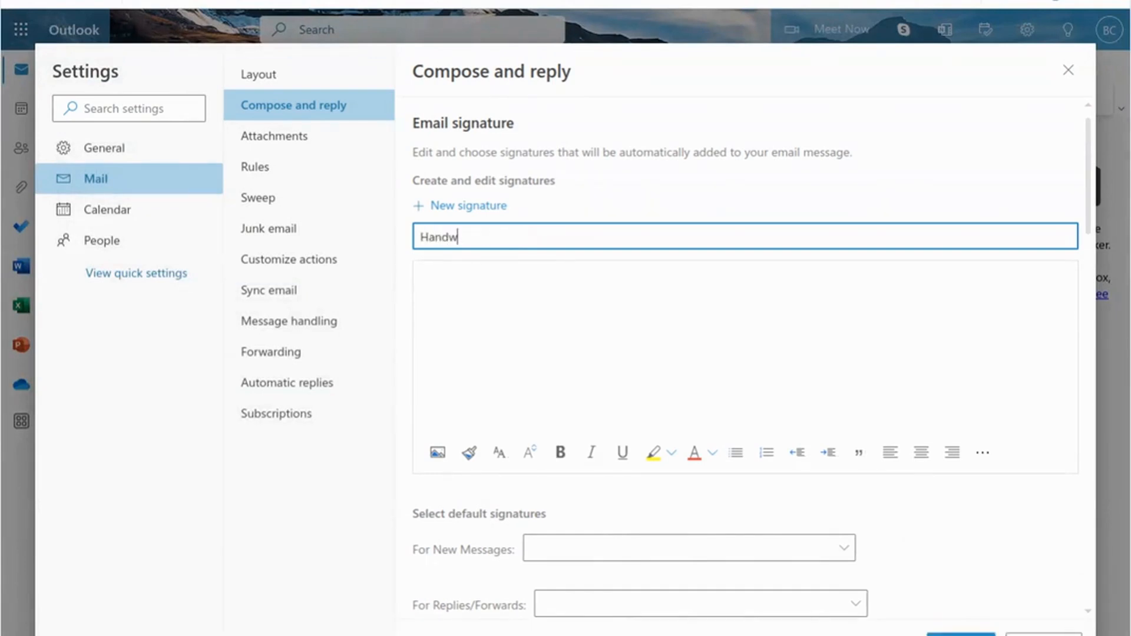
{"action": "type", "text": "ritten s"}
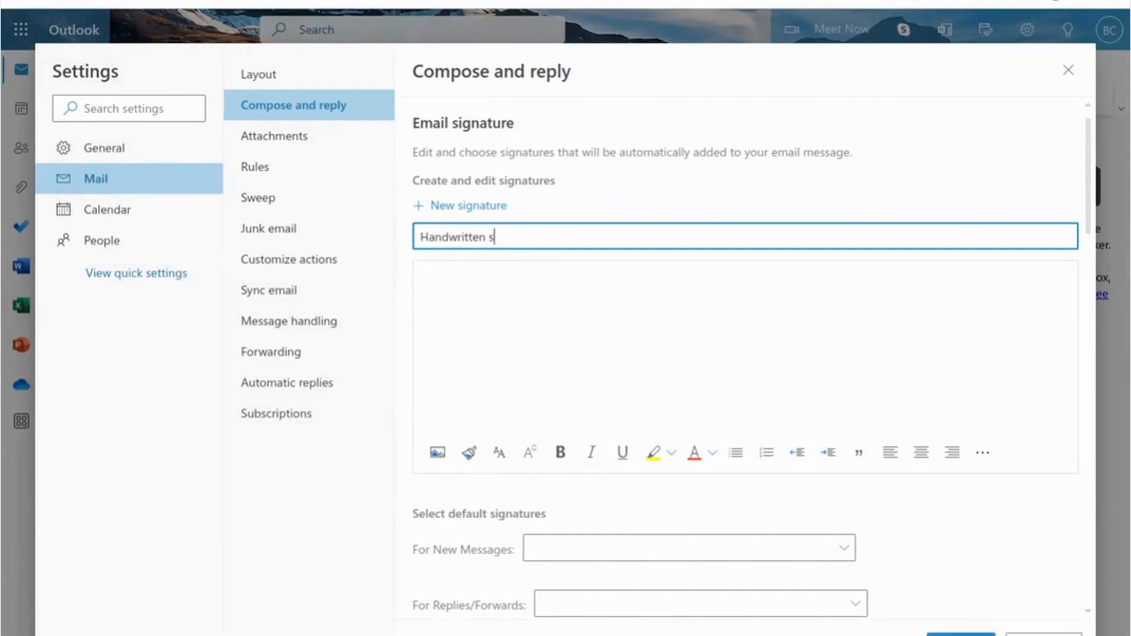
{"action": "type", "text": "ignature animated"}
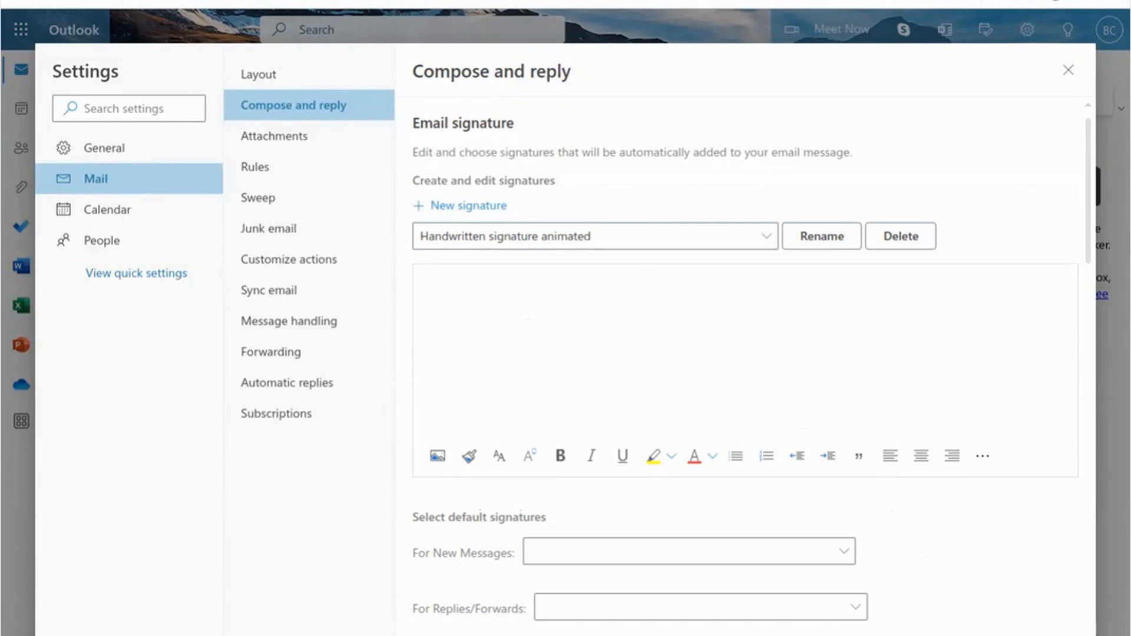
{"action": "type", "text": "Sinc"}
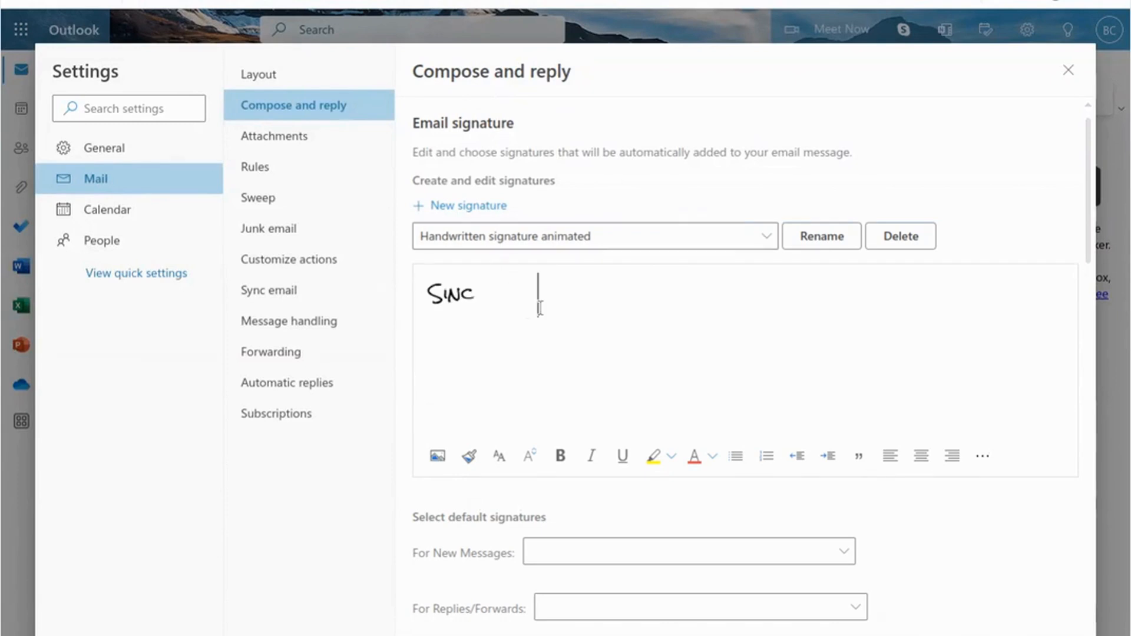
{"action": "type", "text": "erely,"}
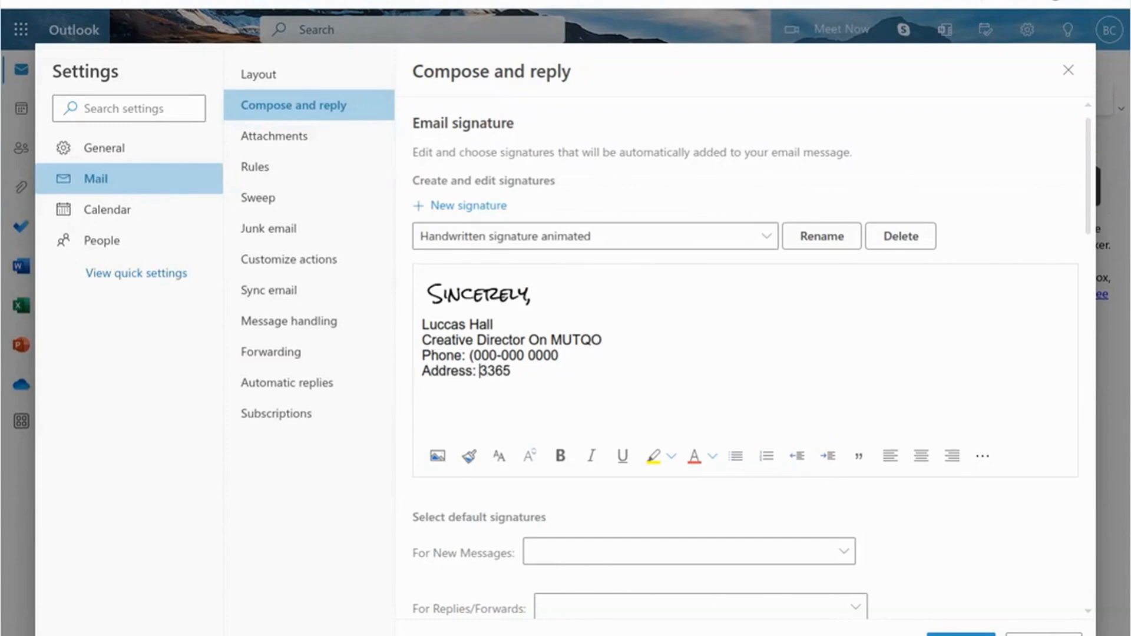
{"action": "type", "text": "NW 22"}
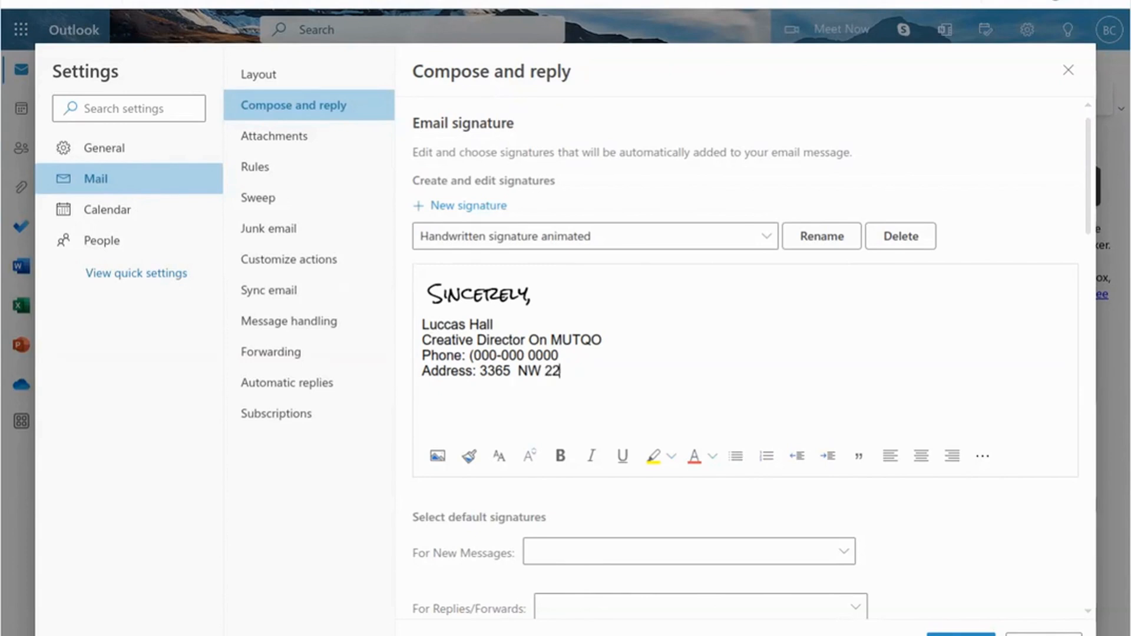
{"action": "type", "text": "th Street R"}
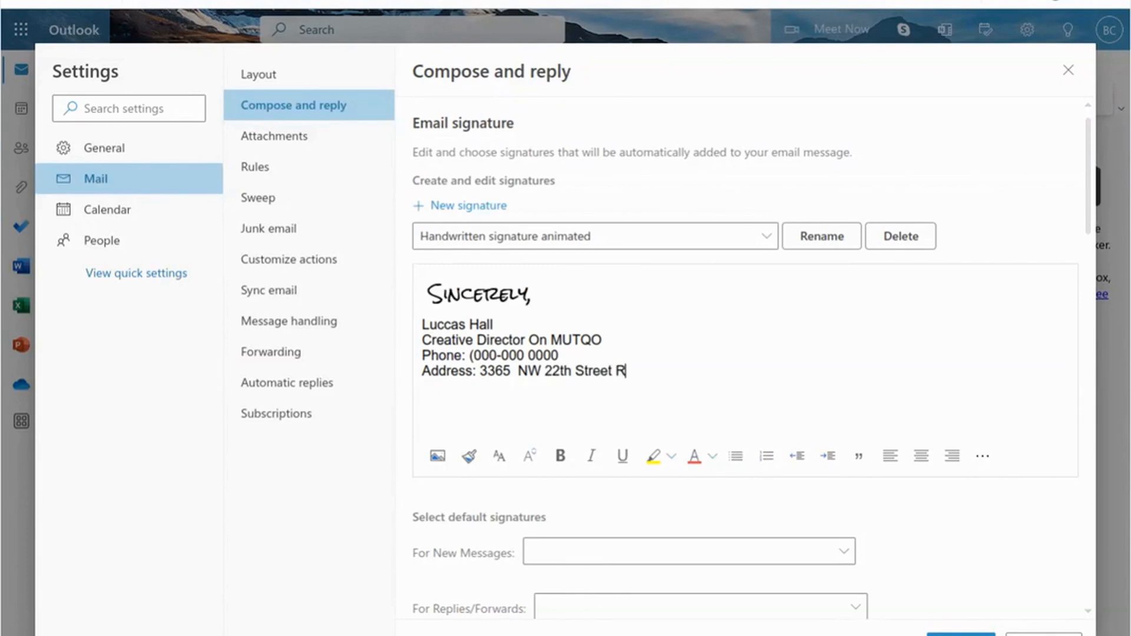
{"action": "type", "text": "d - Miami FL"}
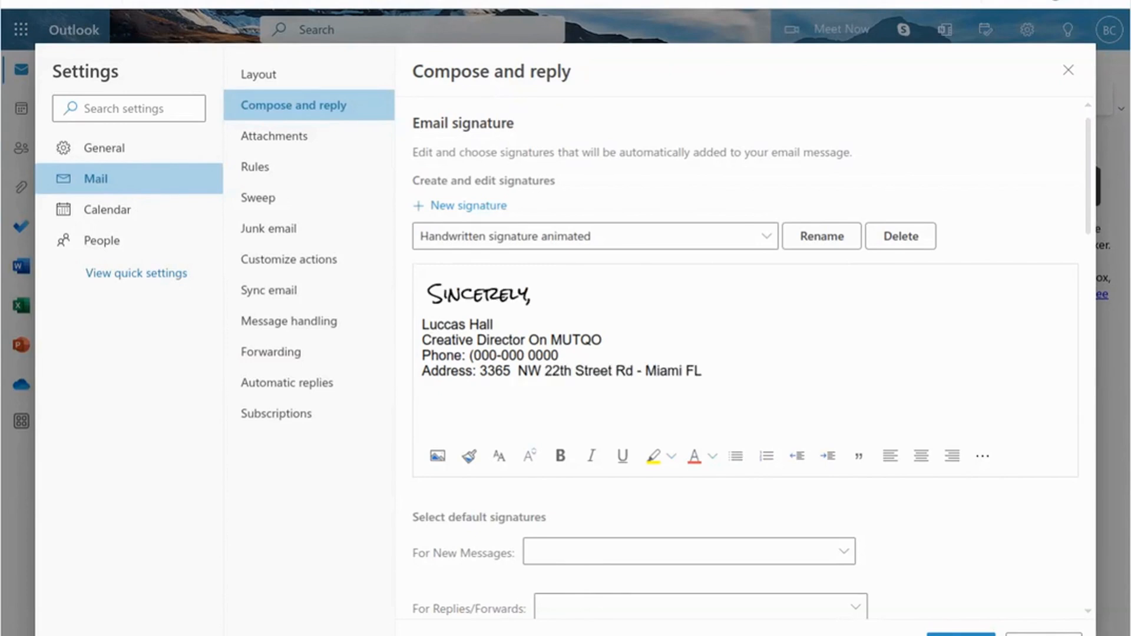
{"action": "type", "text": "www.mutqo.com"}
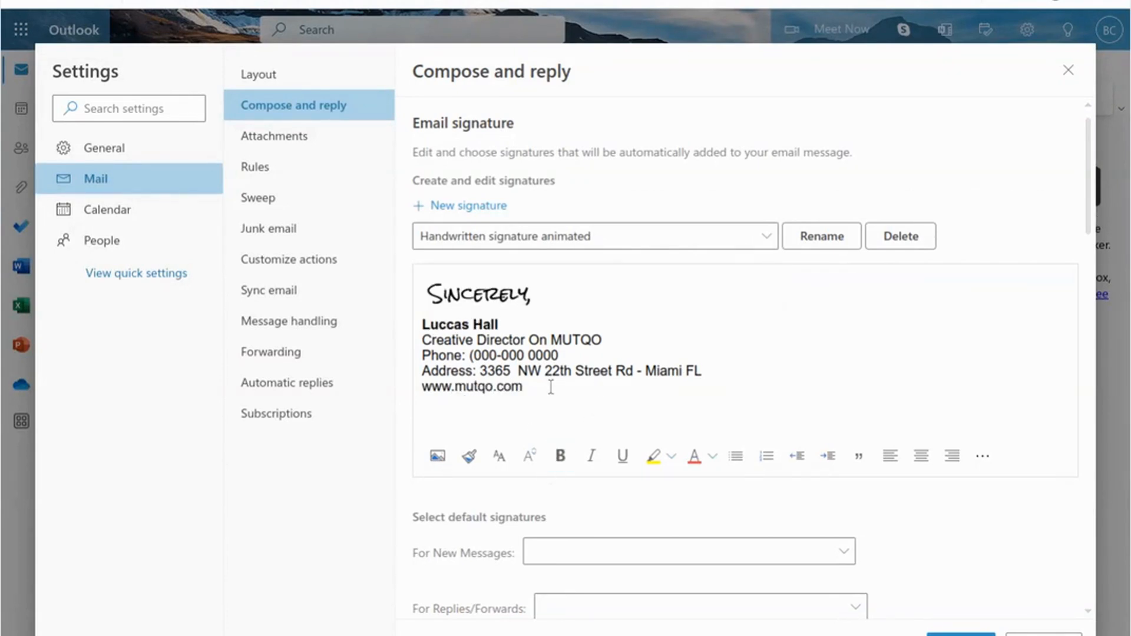
Choose 'Handwritten signature animated' in both the New Messages and Replies/Forwards default dropdowns
{"action": "left_click", "coordinate": [710, 455]}
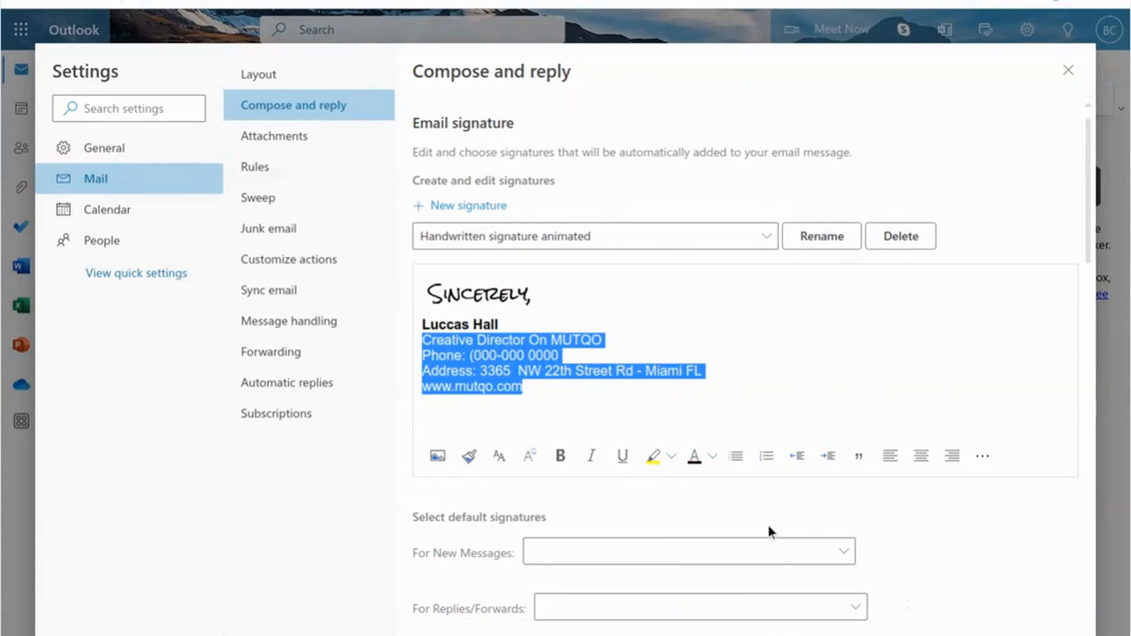
{"action": "left_click", "coordinate": [687, 450]}
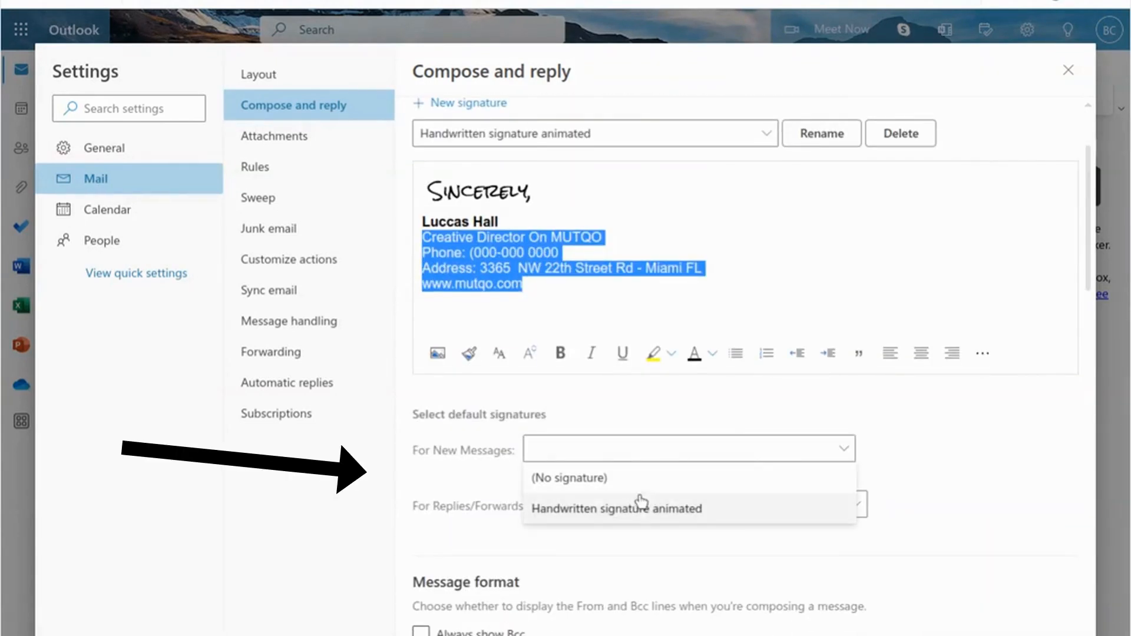
{"action": "left_click", "coordinate": [613, 508]}
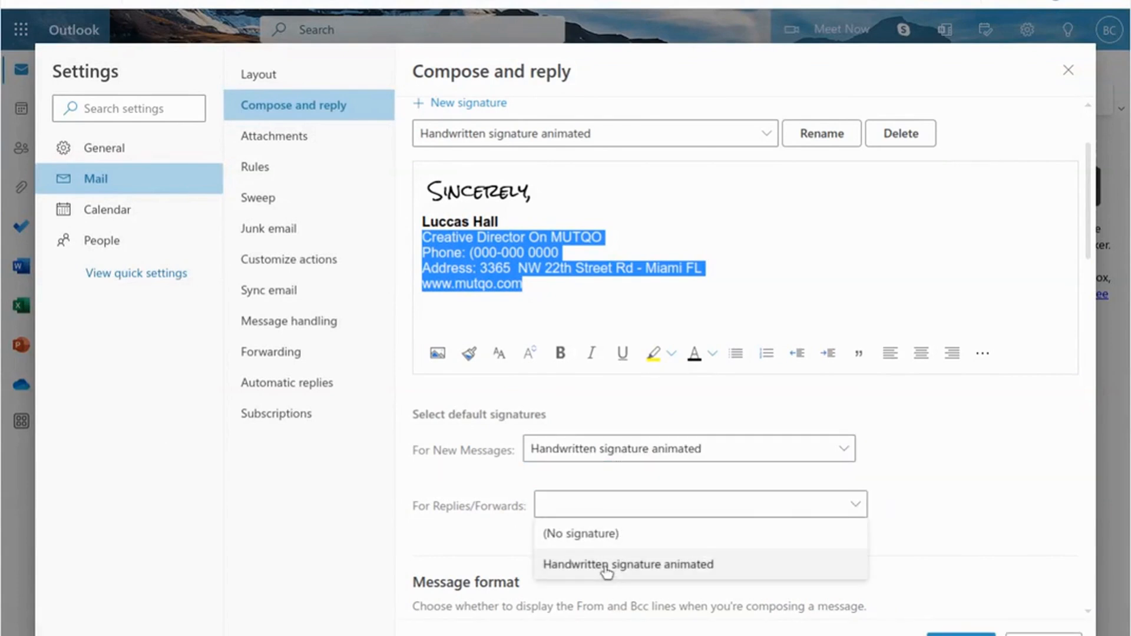
{"action": "left_click", "coordinate": [627, 564]}
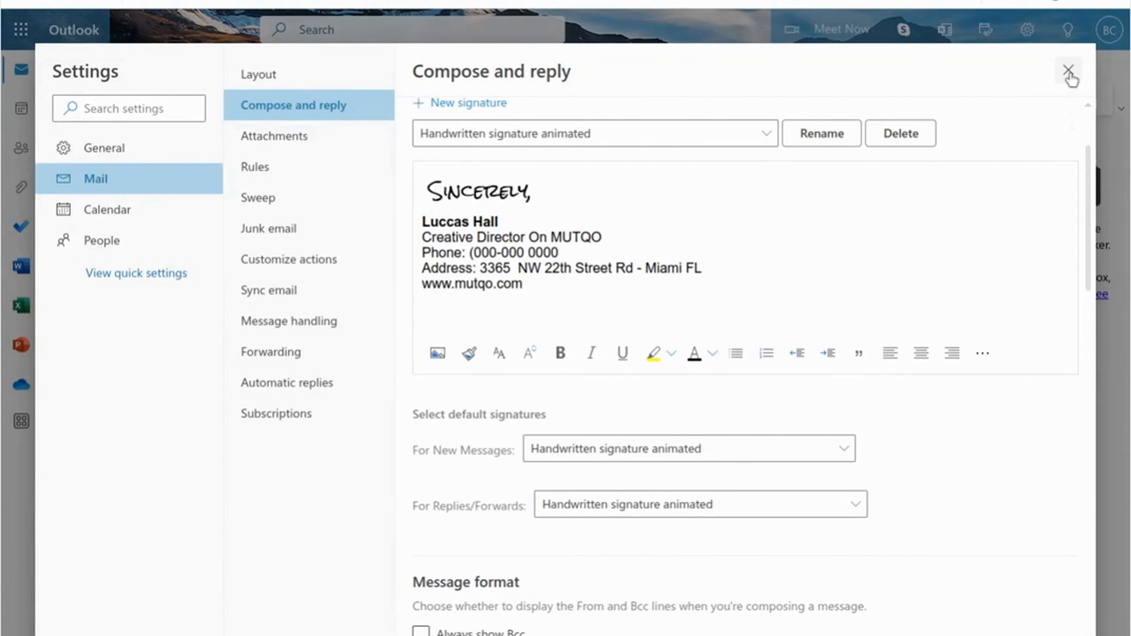
{"action": "left_click", "coordinate": [1070, 71]}
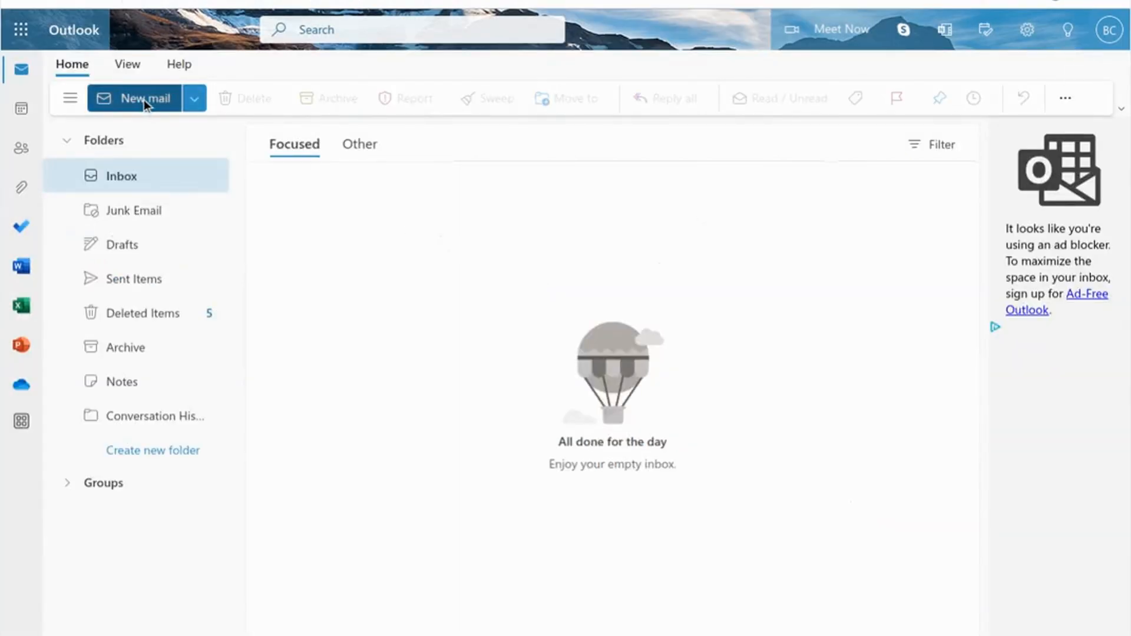
{"action": "left_click", "coordinate": [137, 99]}
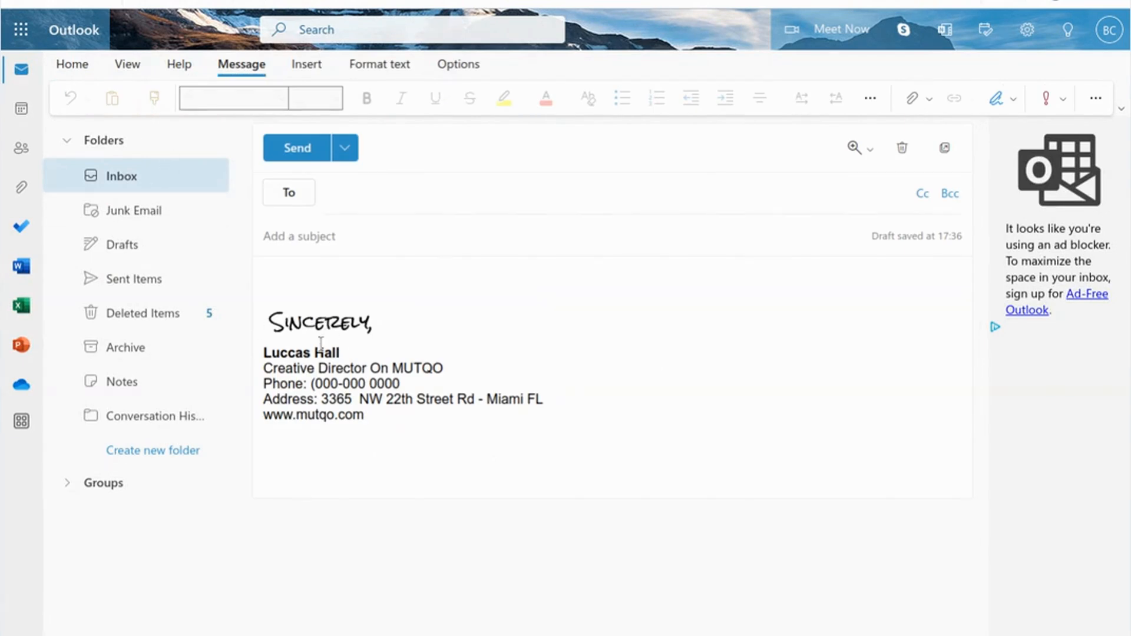
{"action": "type", "text": "h"}
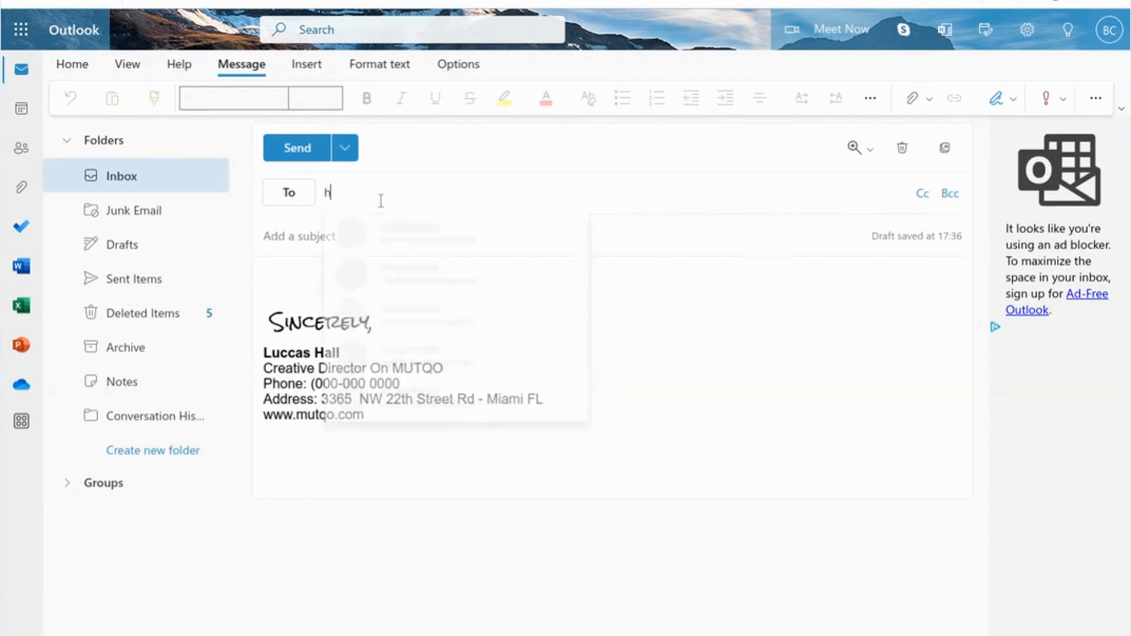
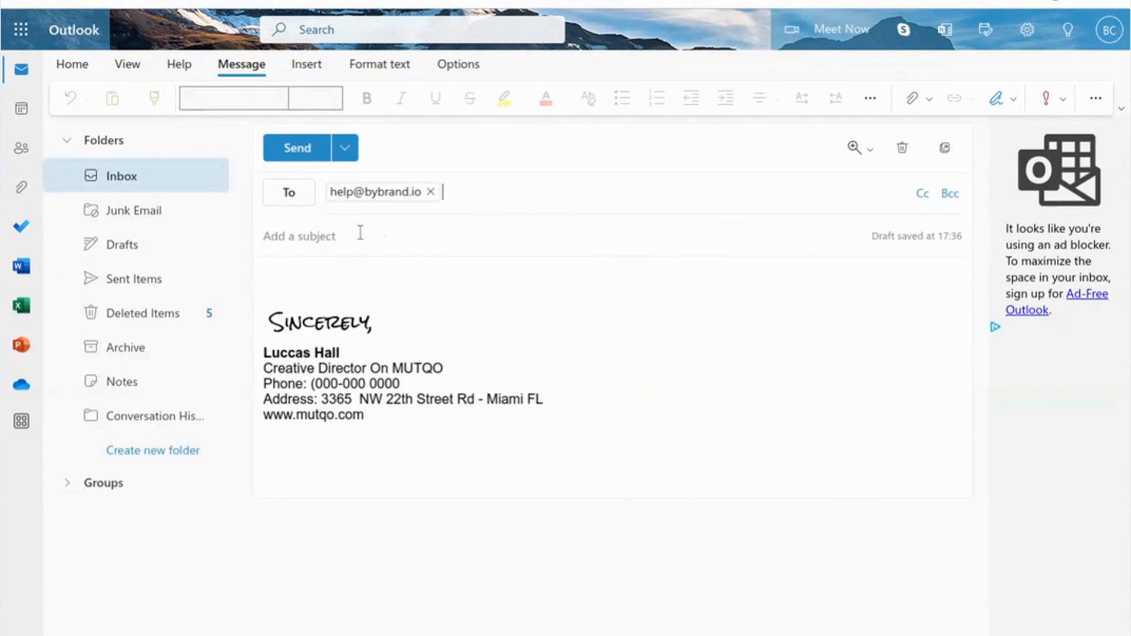
Type a test subject about the handwritten signature
{"action": "type", "text": "Test"}
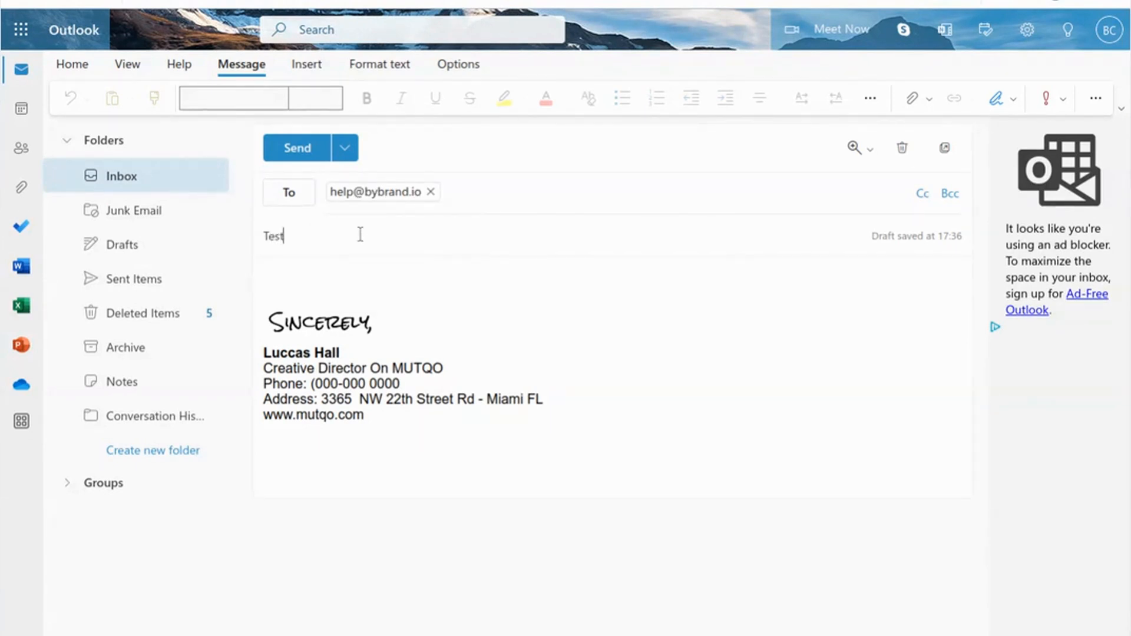
{"action": "type", "text": "handwri"}
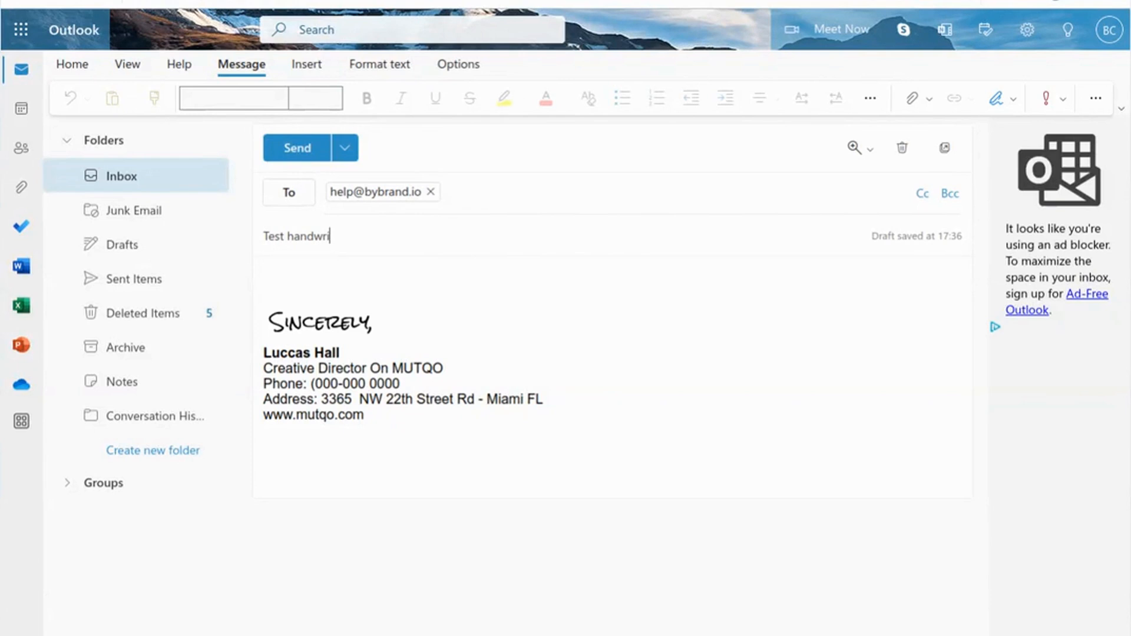
{"action": "type", "text": "tten signat"}
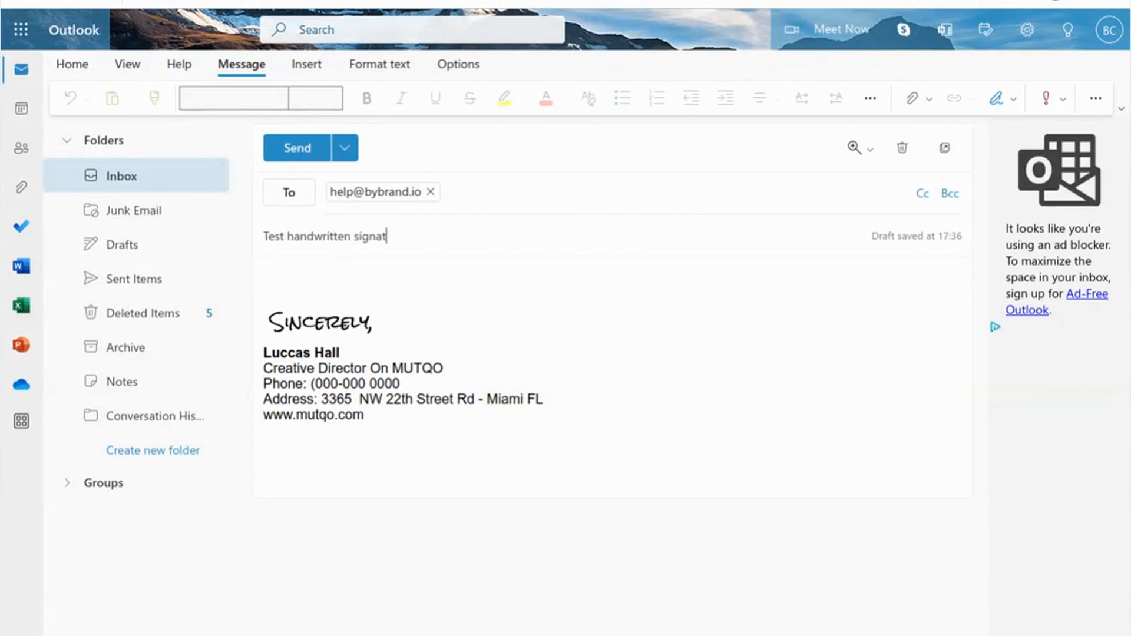